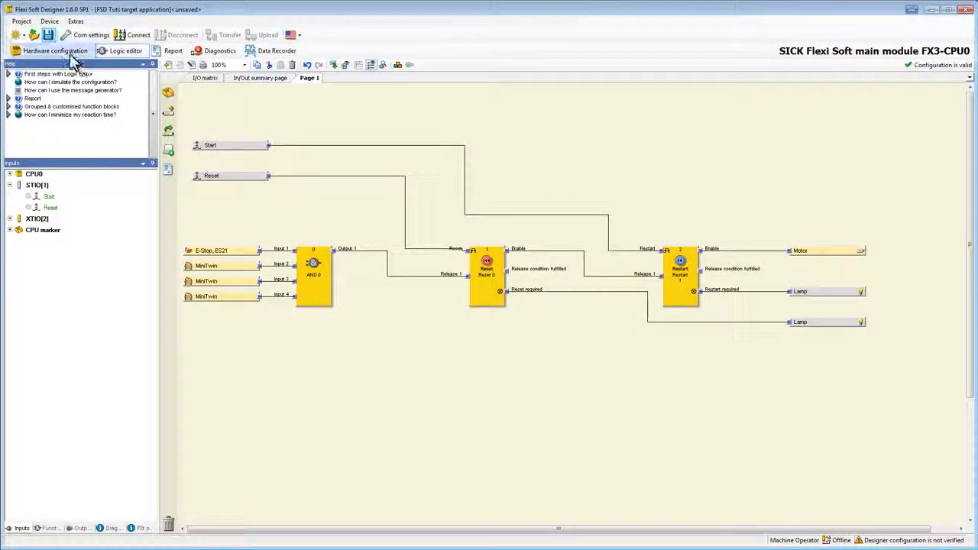
# Open the tag name editor from the Extras menu.
pyautogui.click(54, 50)
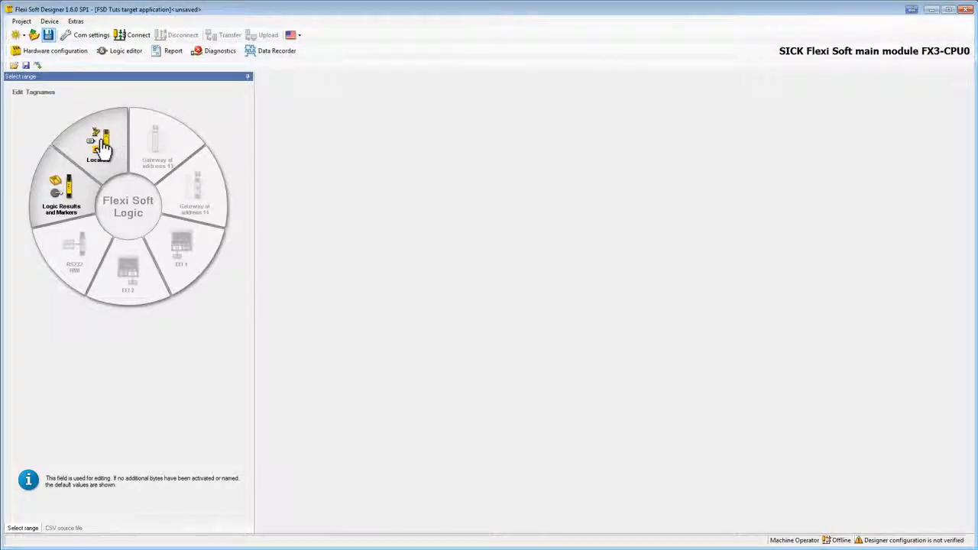
# List the Local I/O tag names, checking XTIO[2] before returning to STIO[1]'s elements.
pyautogui.click(100, 141)
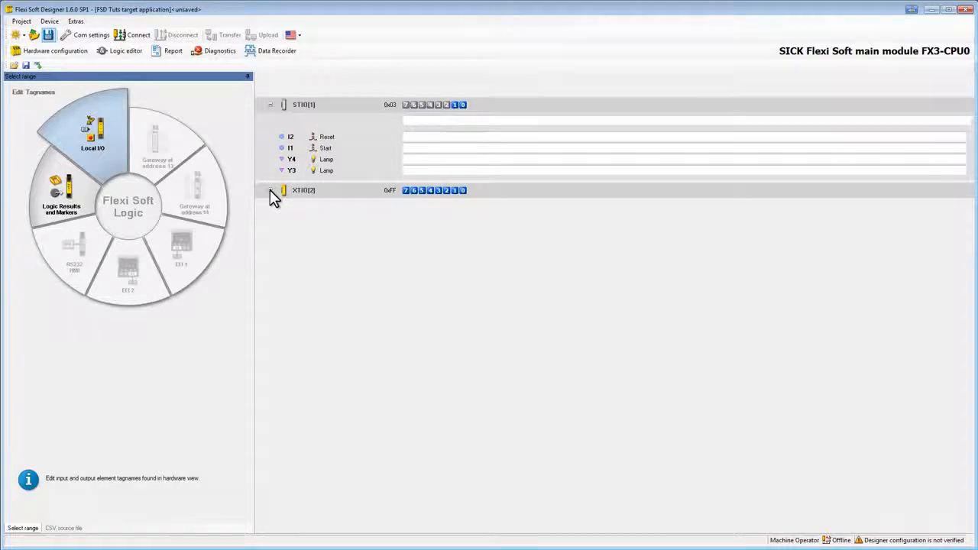
pyautogui.click(271, 105)
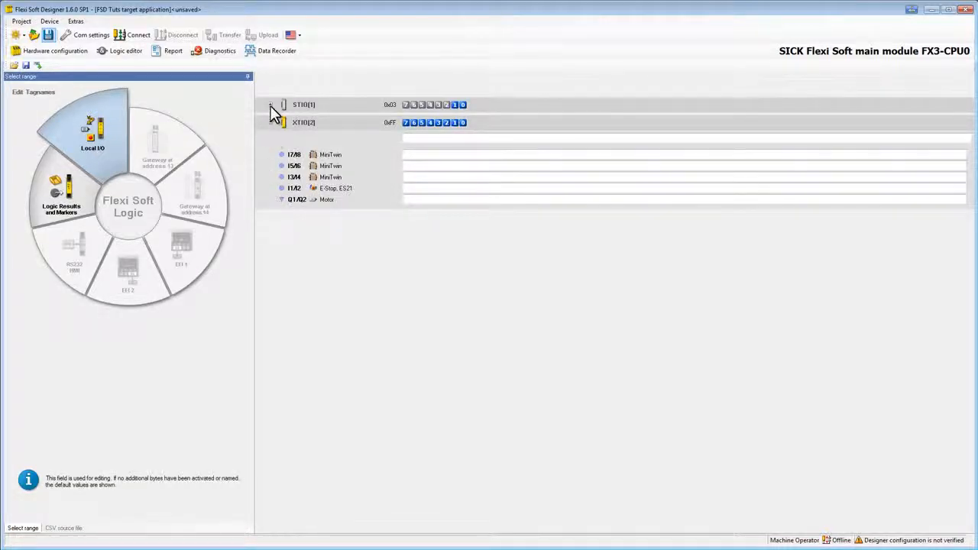
pyautogui.click(271, 105)
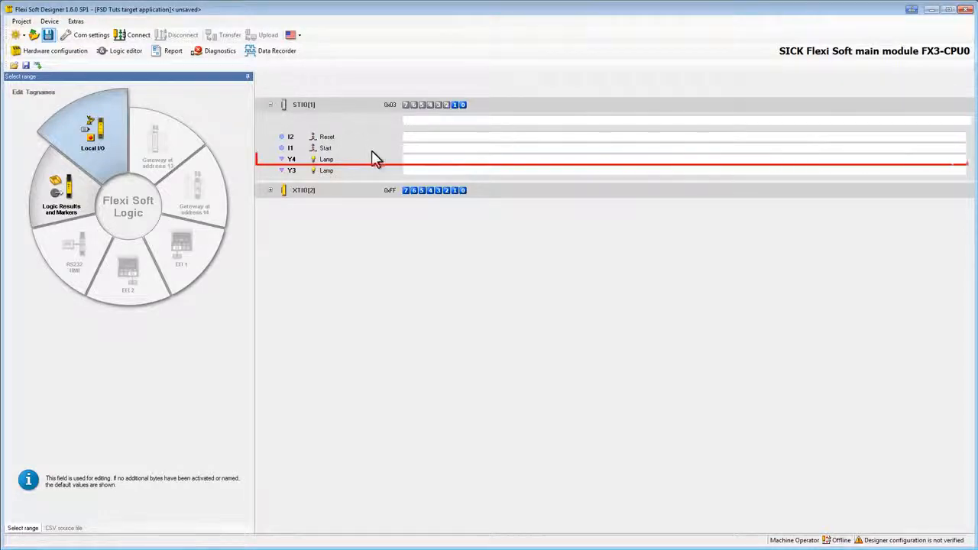
# Give the STIO Y4 lamp output the tag name 'Restart required'.
pyautogui.click(418, 159)
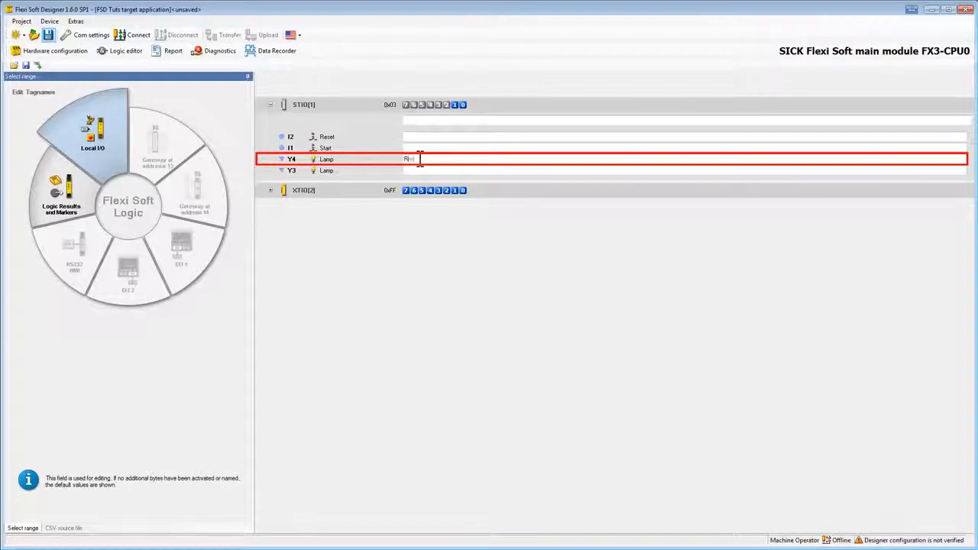
pyautogui.write('Restart required')
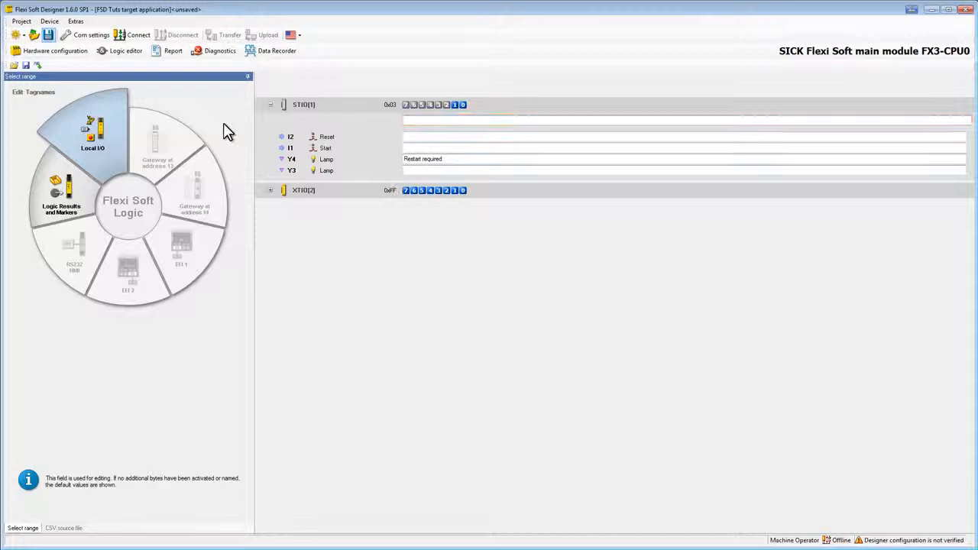
pyautogui.click(55, 50)
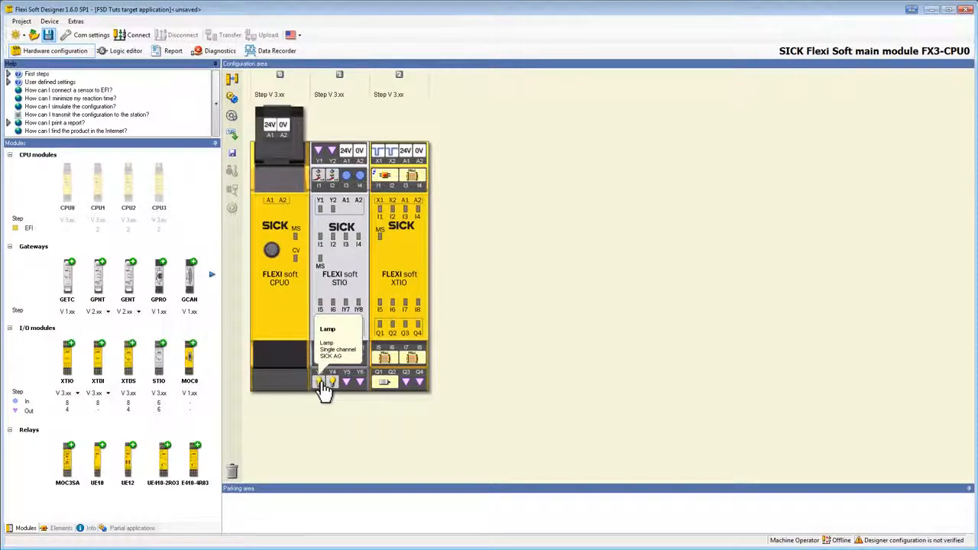
# Rename the STIO Y3 lamp to 'Reset required' through its Edit dialog.
pyautogui.rightClick(320, 382)
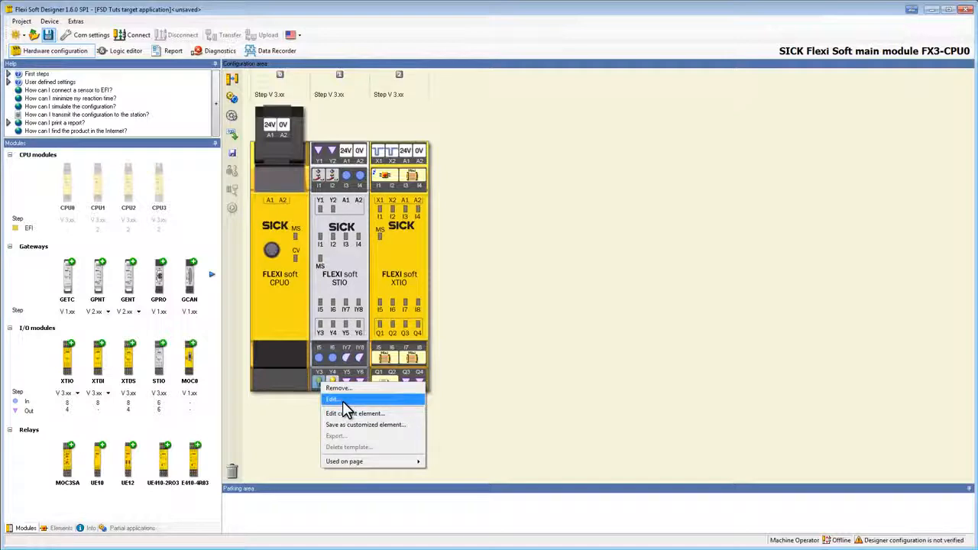
pyautogui.click(333, 399)
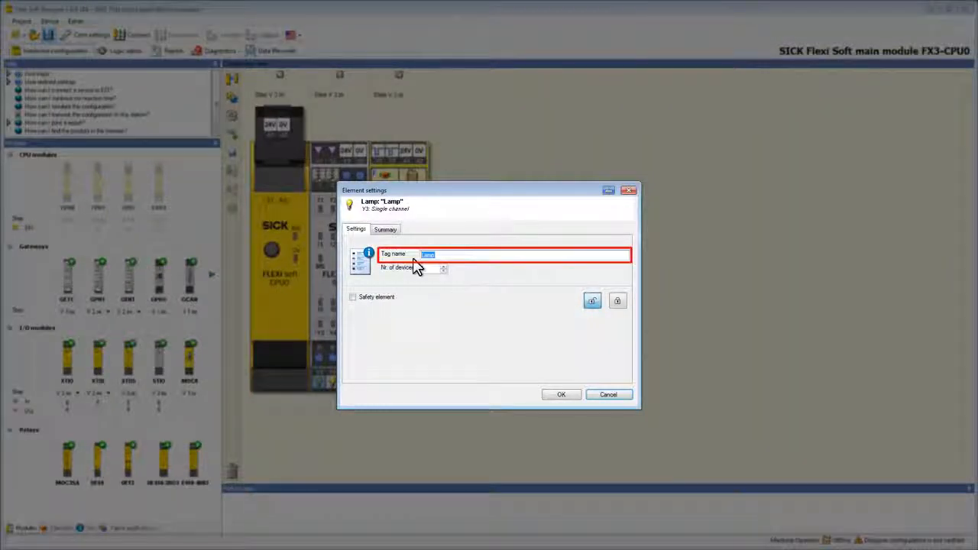
pyautogui.write('Reset required')
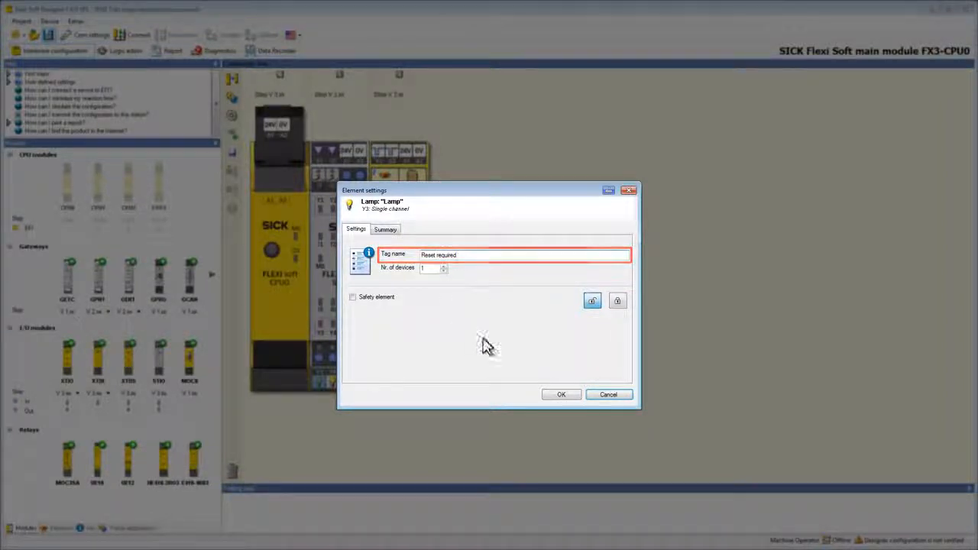
pyautogui.click(561, 394)
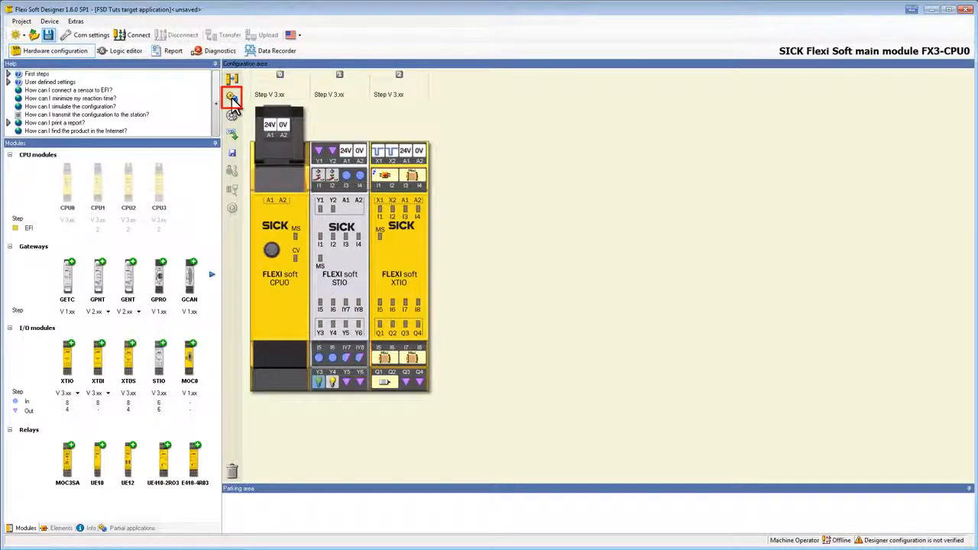
# Format tag names as element name plus module name and view them in the logic editor.
pyautogui.click(231, 97)
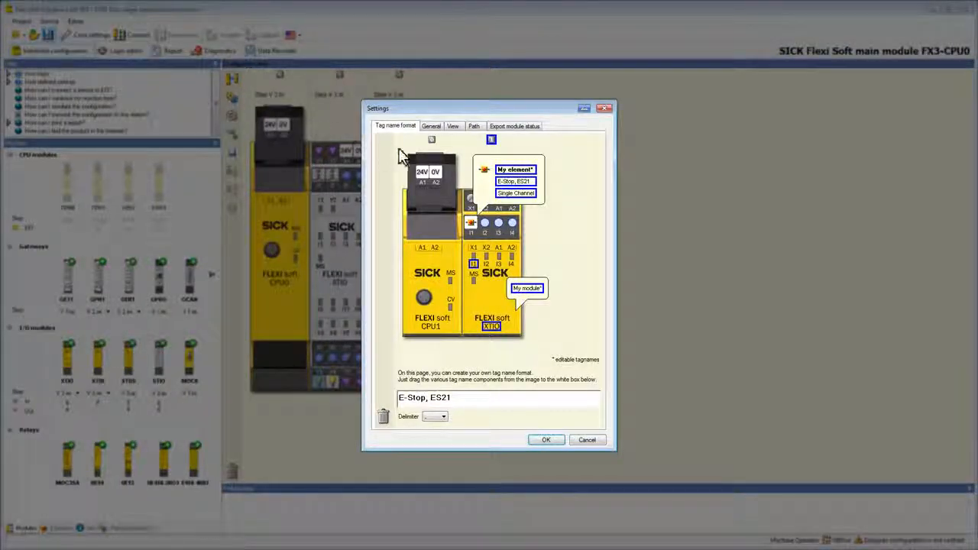
pyautogui.moveTo(470, 174)
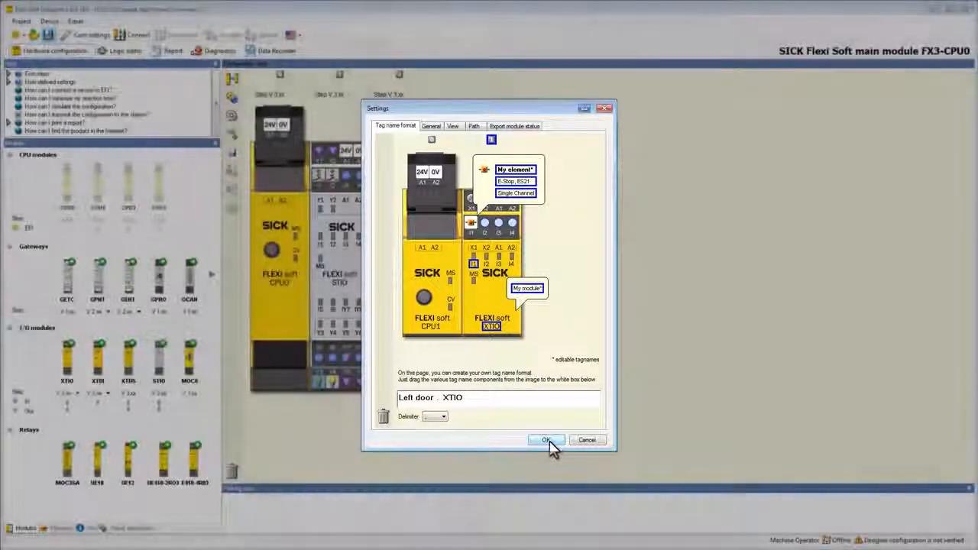
pyautogui.click(546, 439)
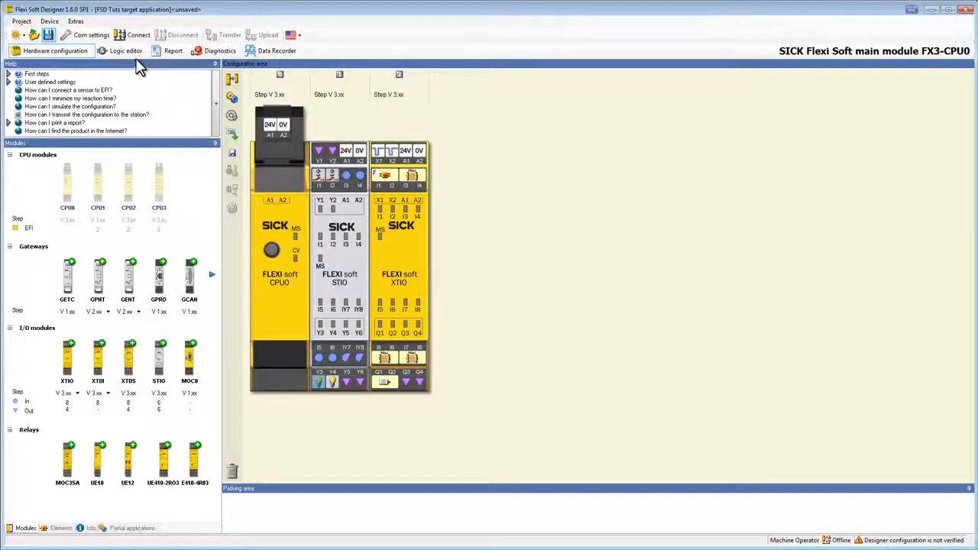
pyautogui.click(125, 51)
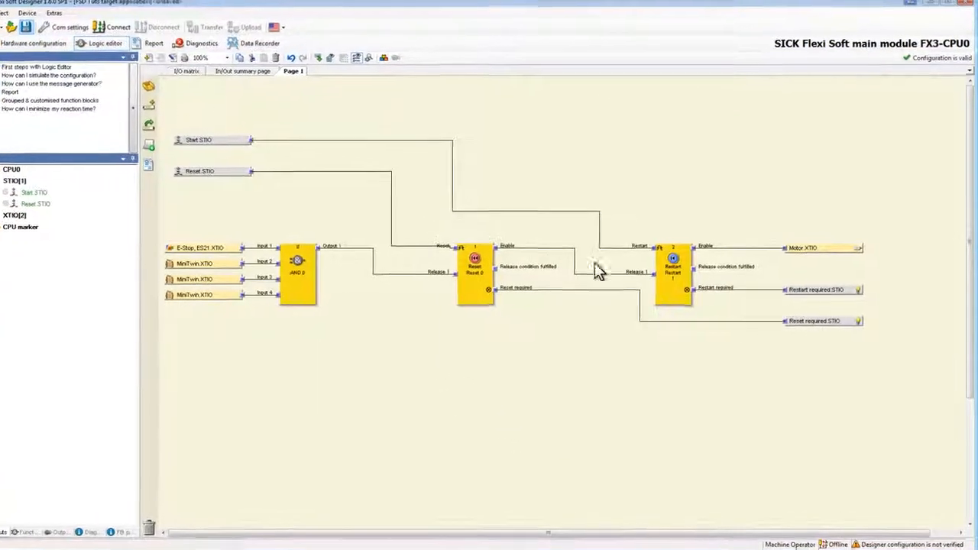